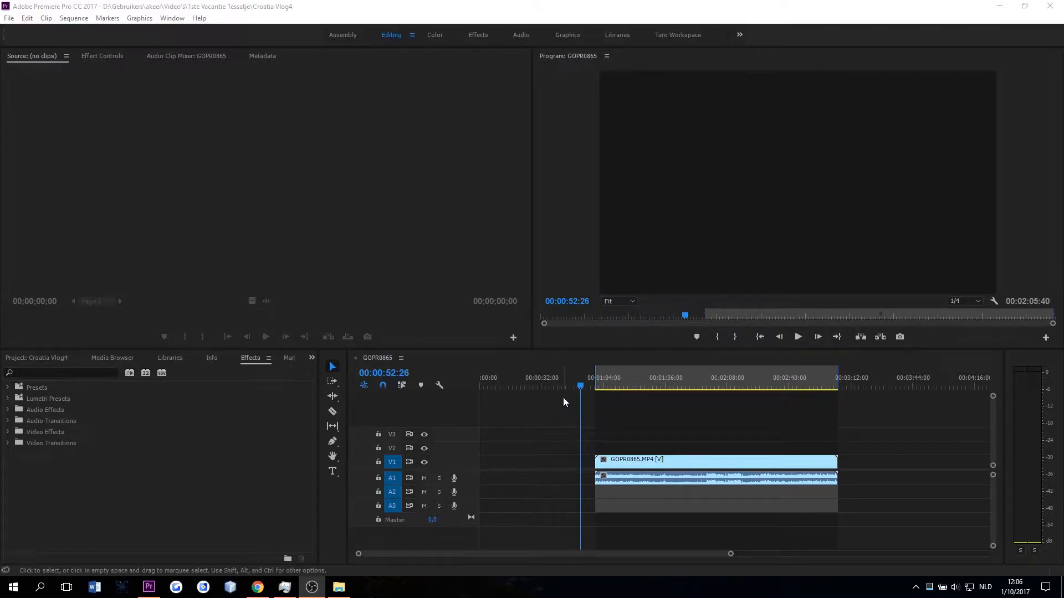
pyautogui.moveTo(611, 373)
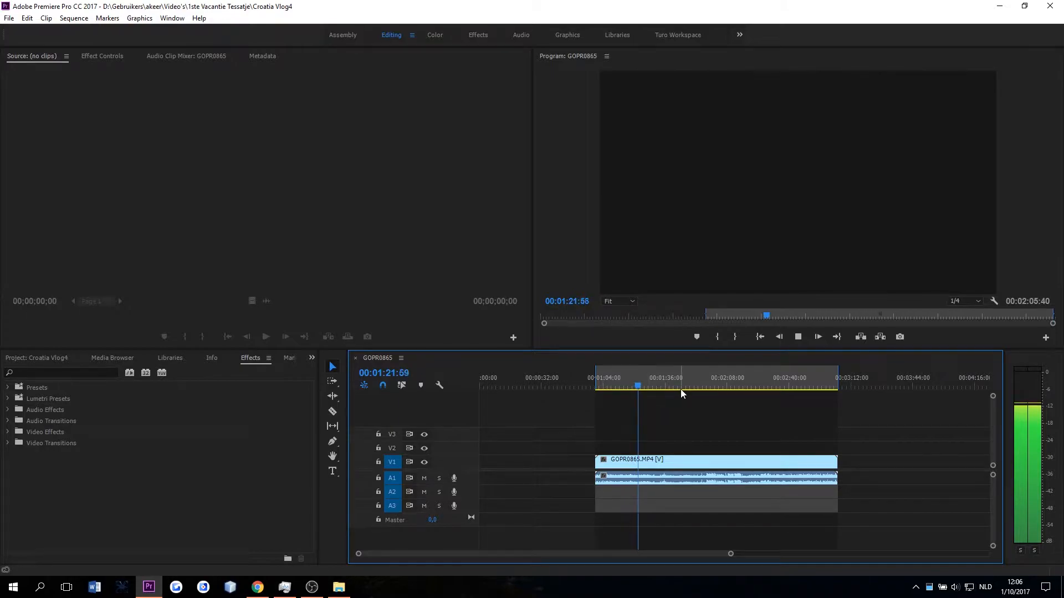
# Play the GOPR0865 sequence to around 00:01:03:22 while the Program Monitor stays black
pyautogui.click(620, 385)
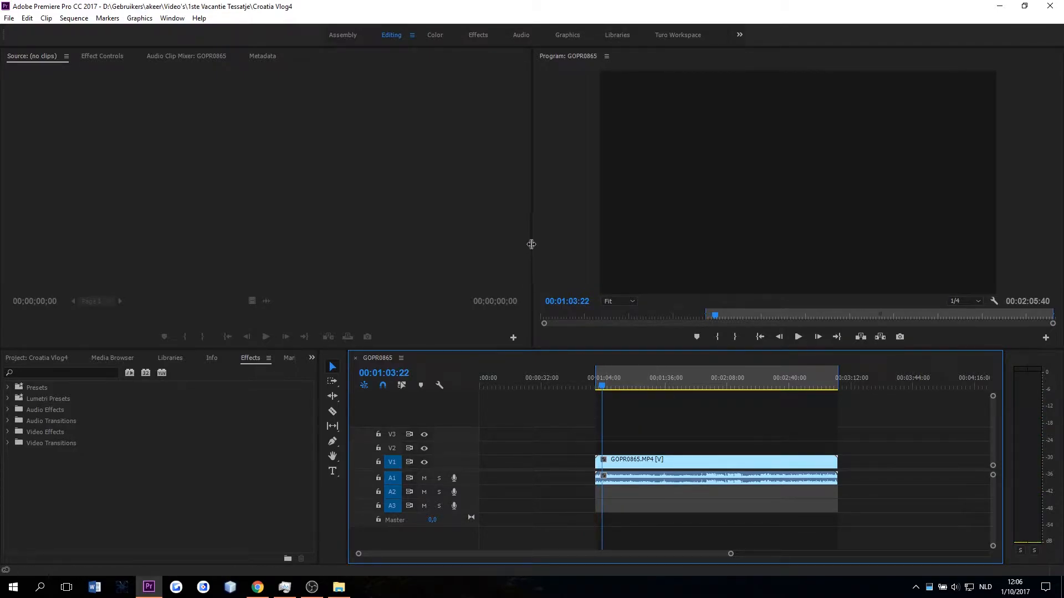
pyautogui.moveTo(532, 139)
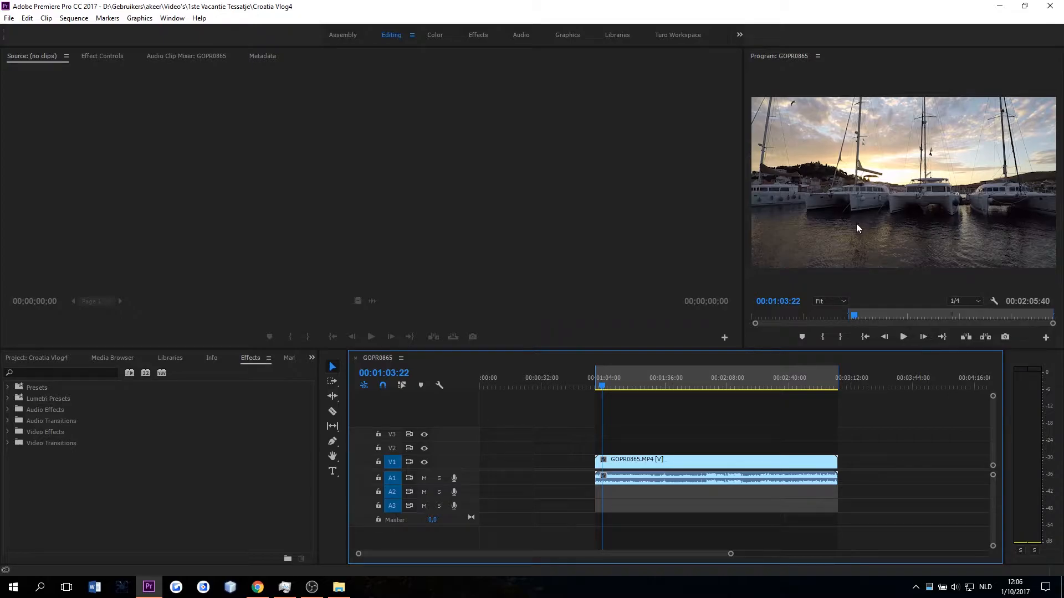
pyautogui.moveTo(795, 240)
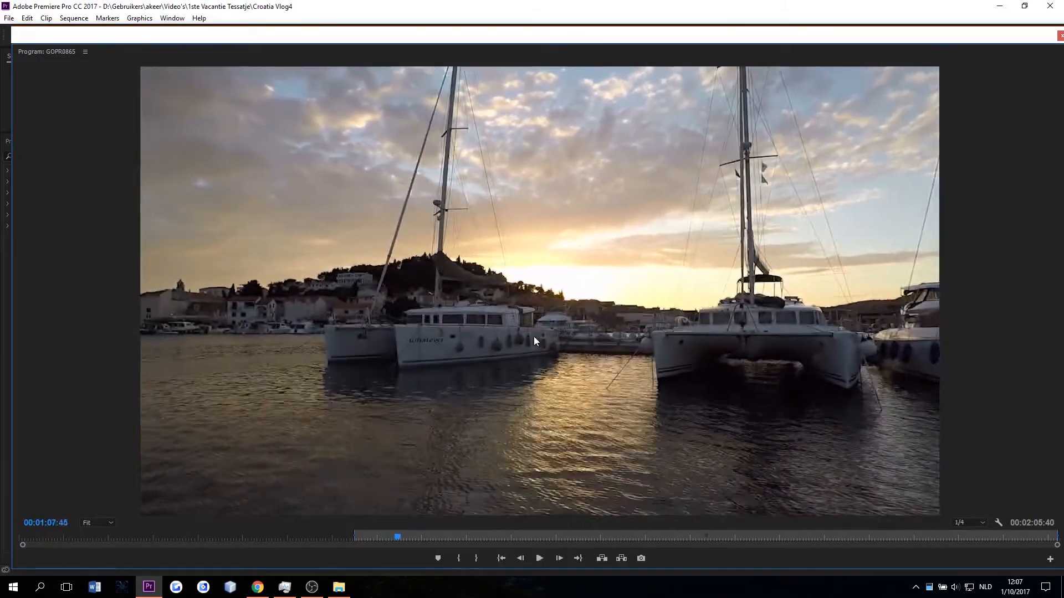
pyautogui.moveTo(643, 394)
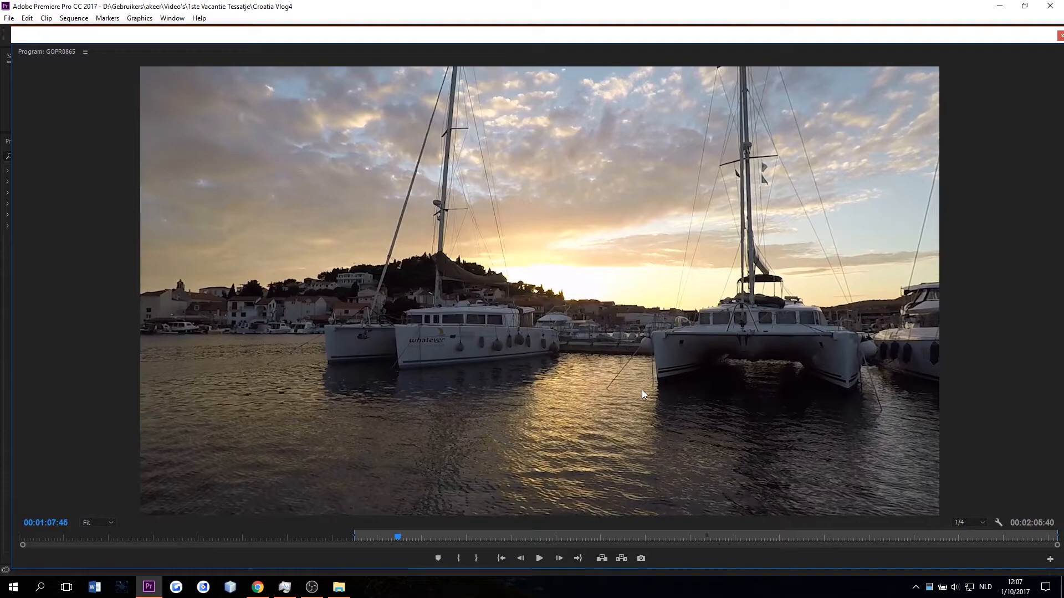
pyautogui.moveTo(637, 396)
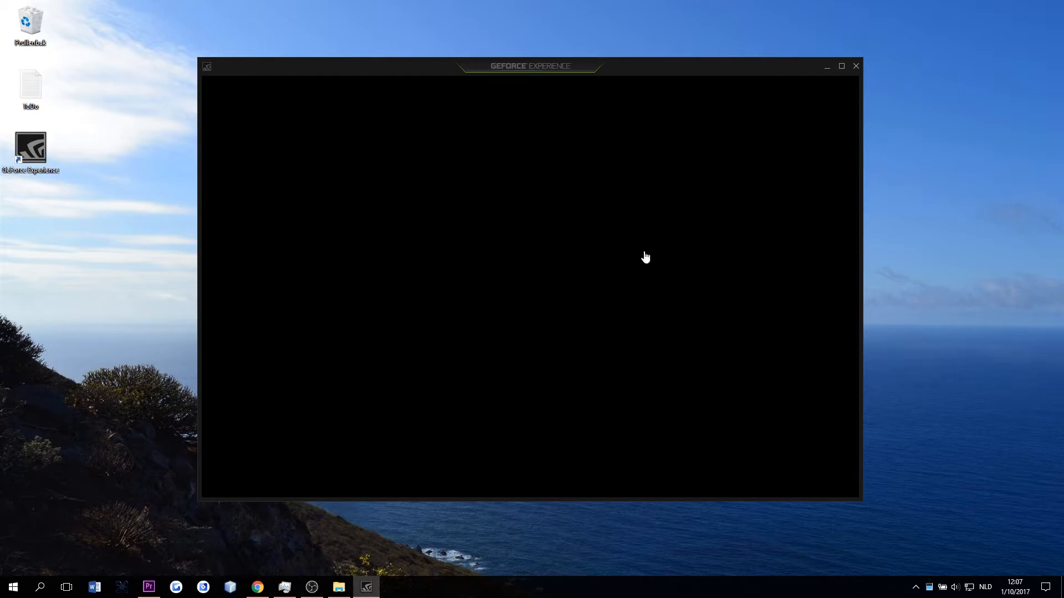
pyautogui.moveTo(551, 355)
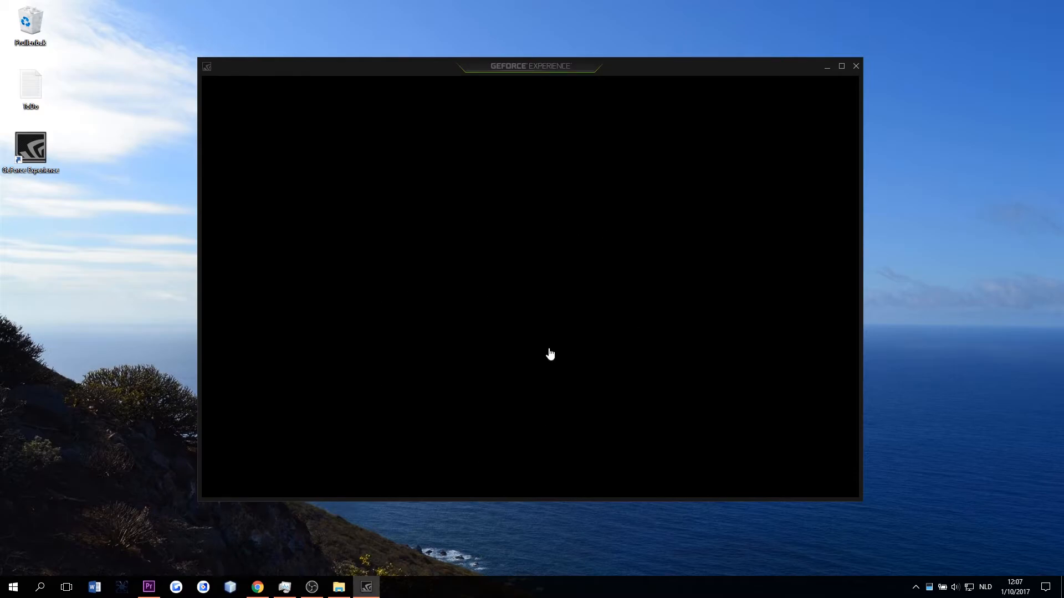
pyautogui.moveTo(576, 331)
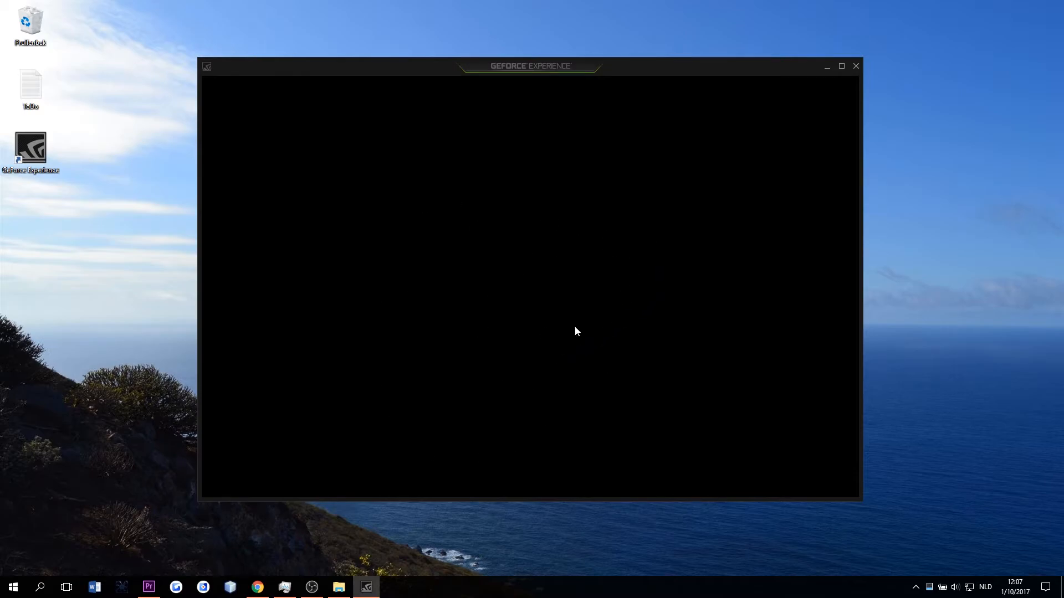
pyautogui.moveTo(508, 103)
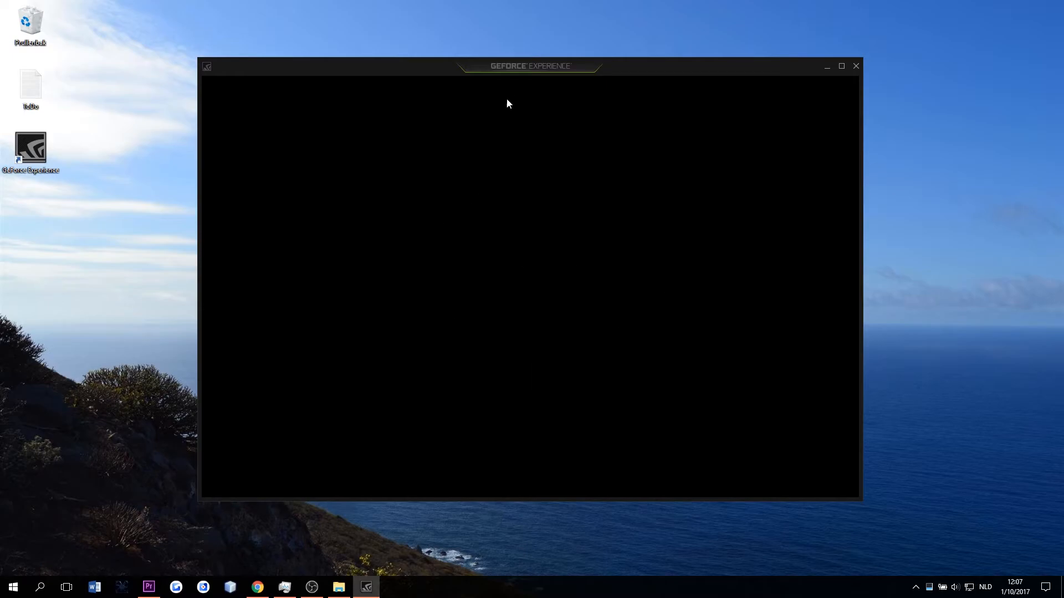
pyautogui.moveTo(584, 326)
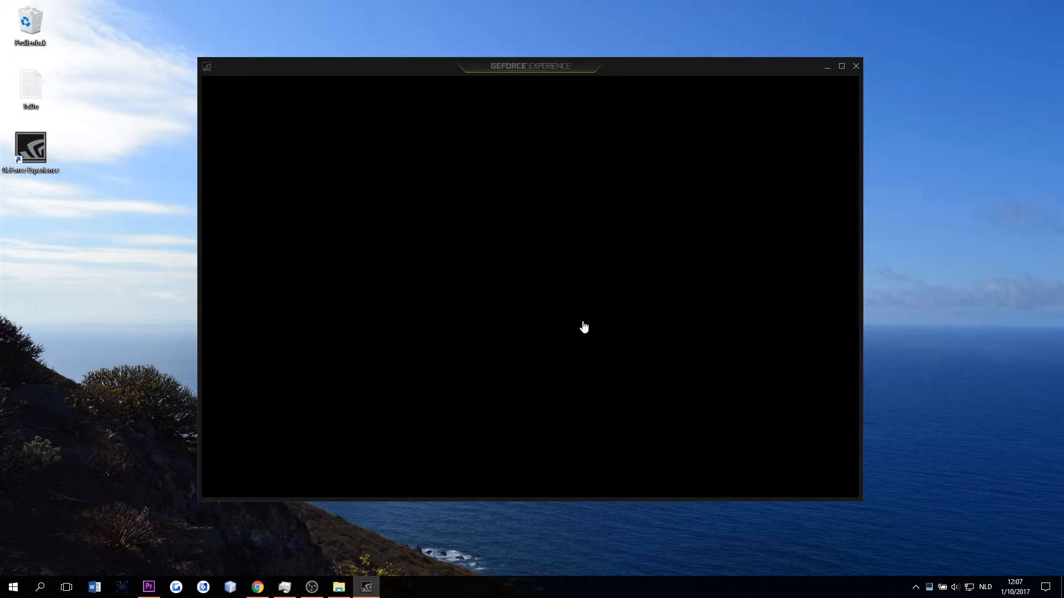
pyautogui.moveTo(576, 321)
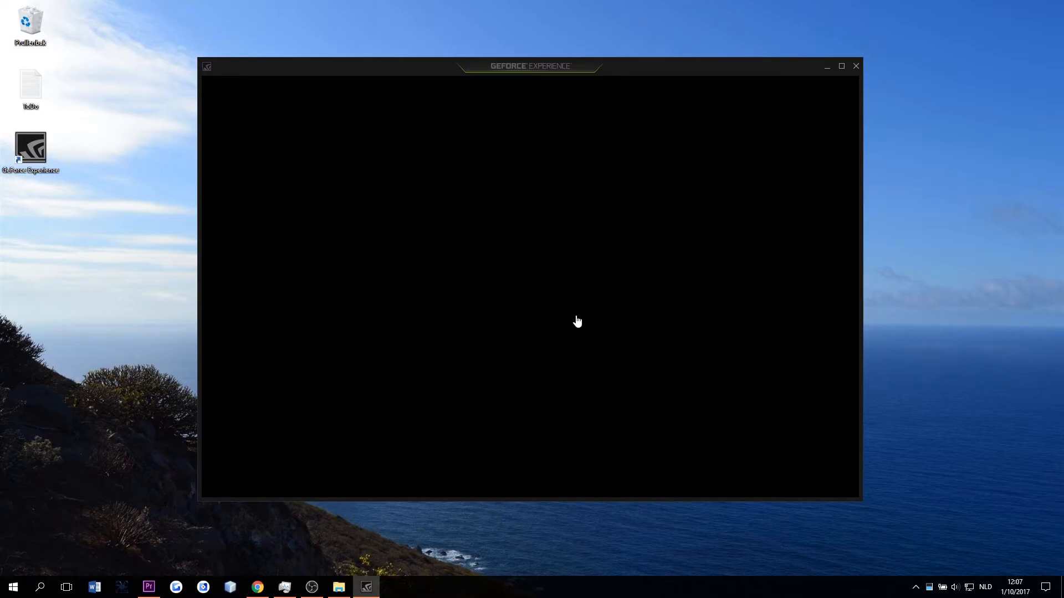
pyautogui.moveTo(857, 68)
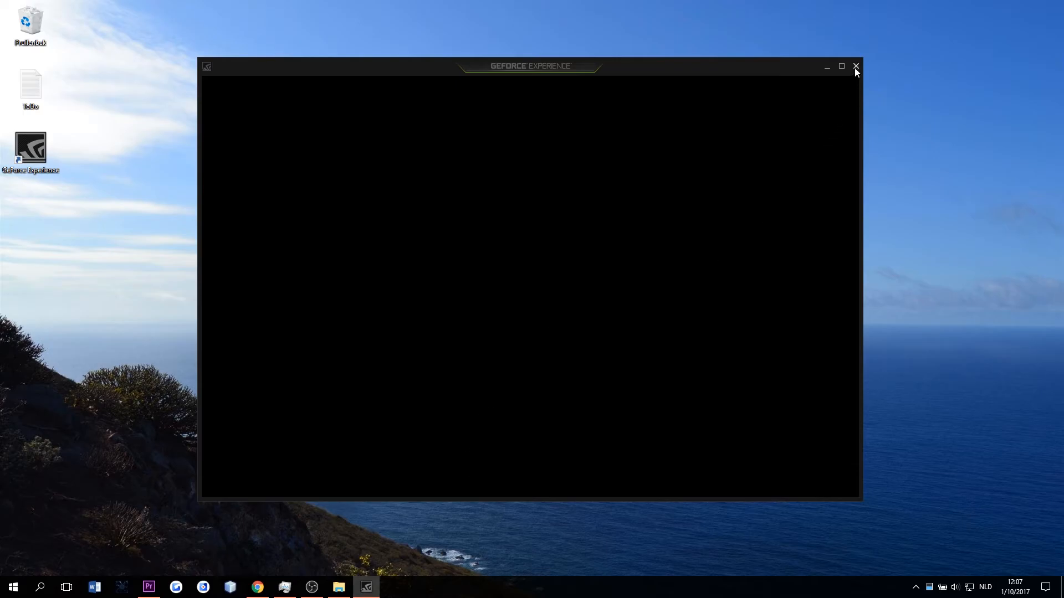